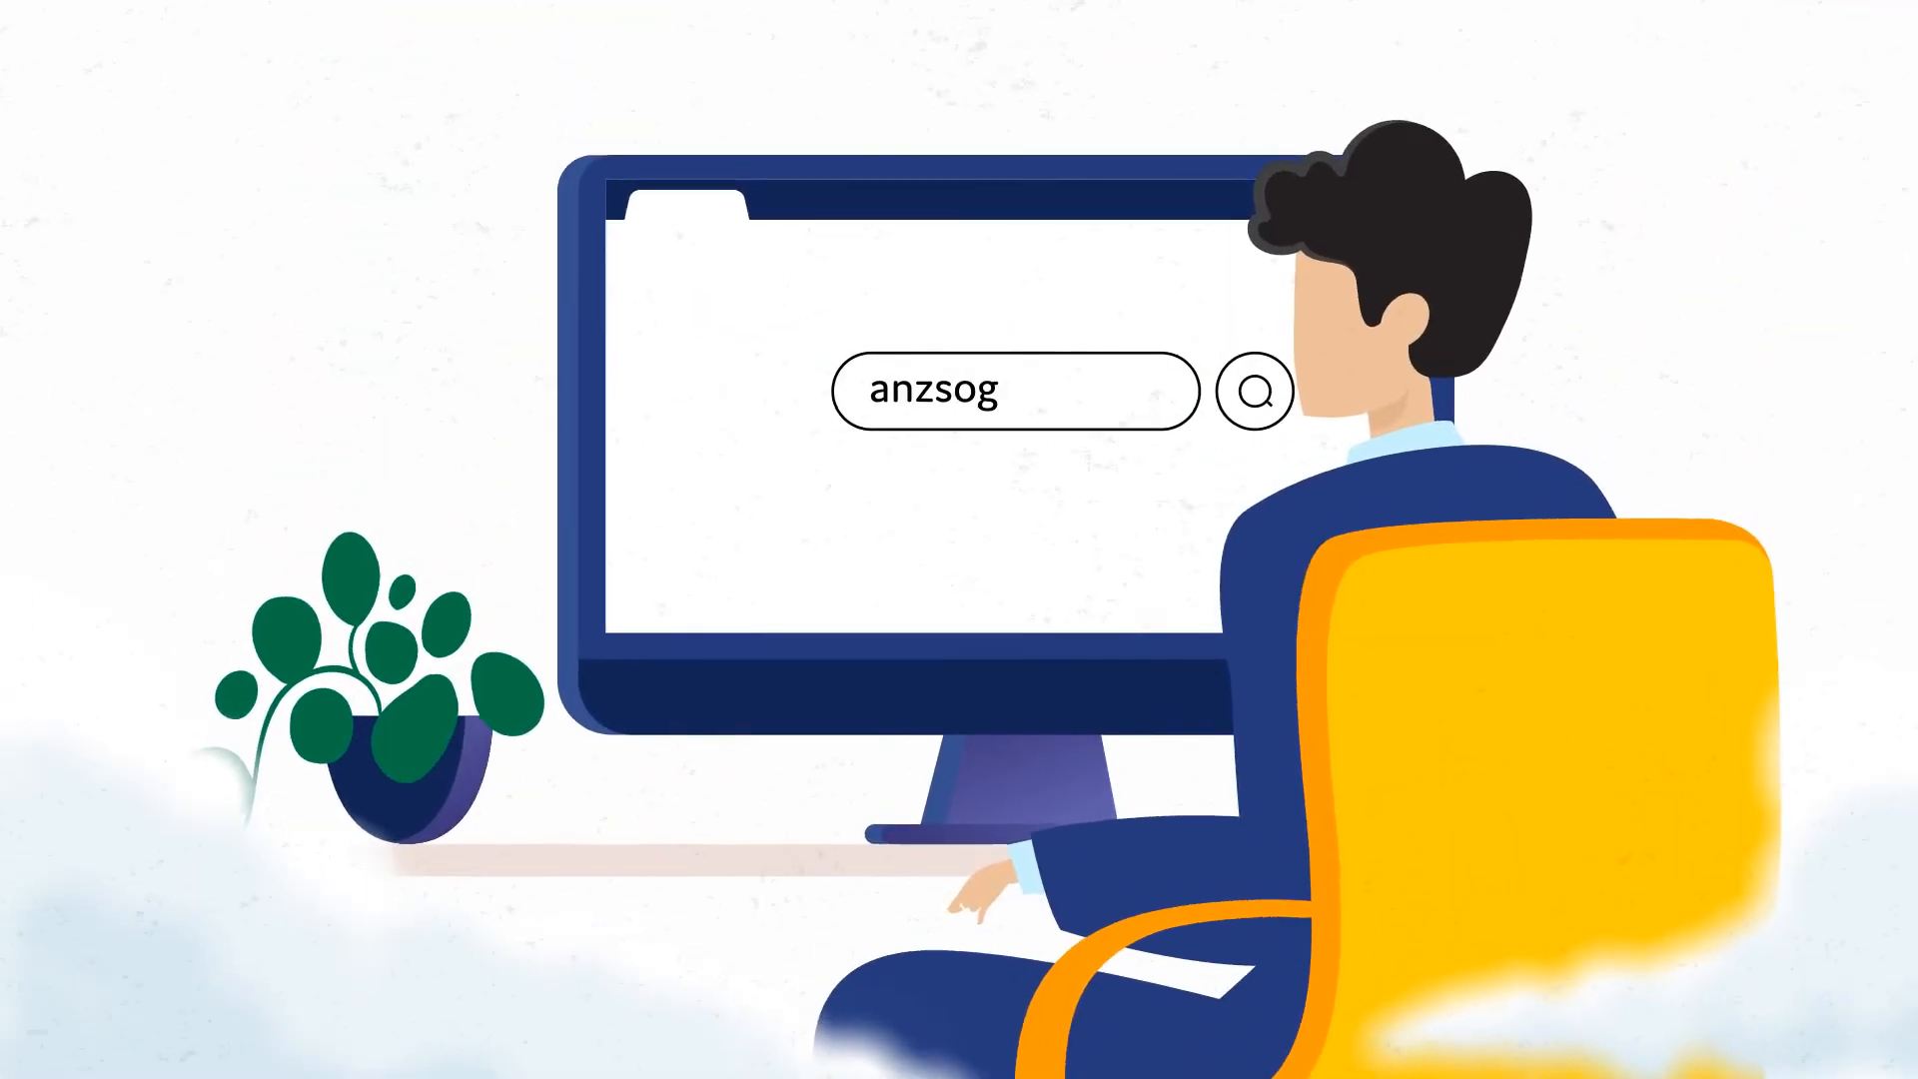
pyautogui.click(1252, 396)
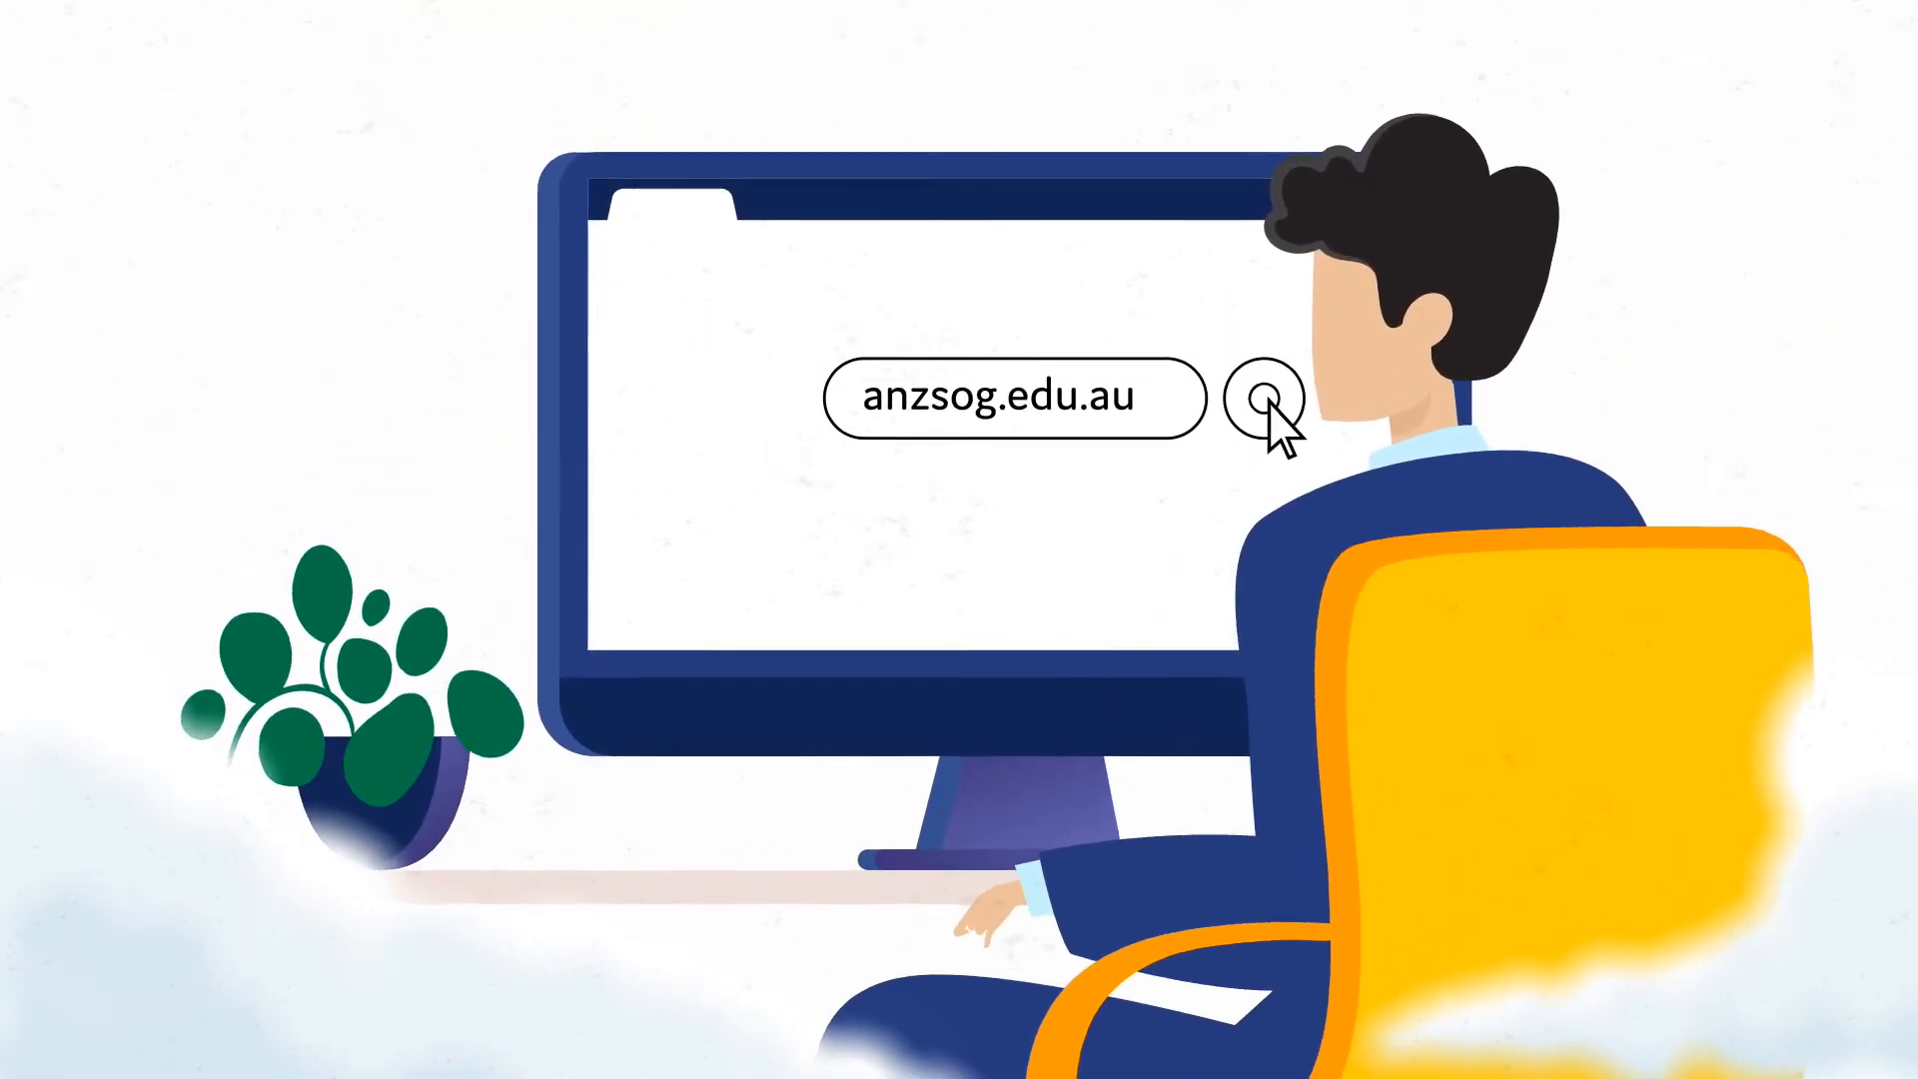
pyautogui.click(1257, 397)
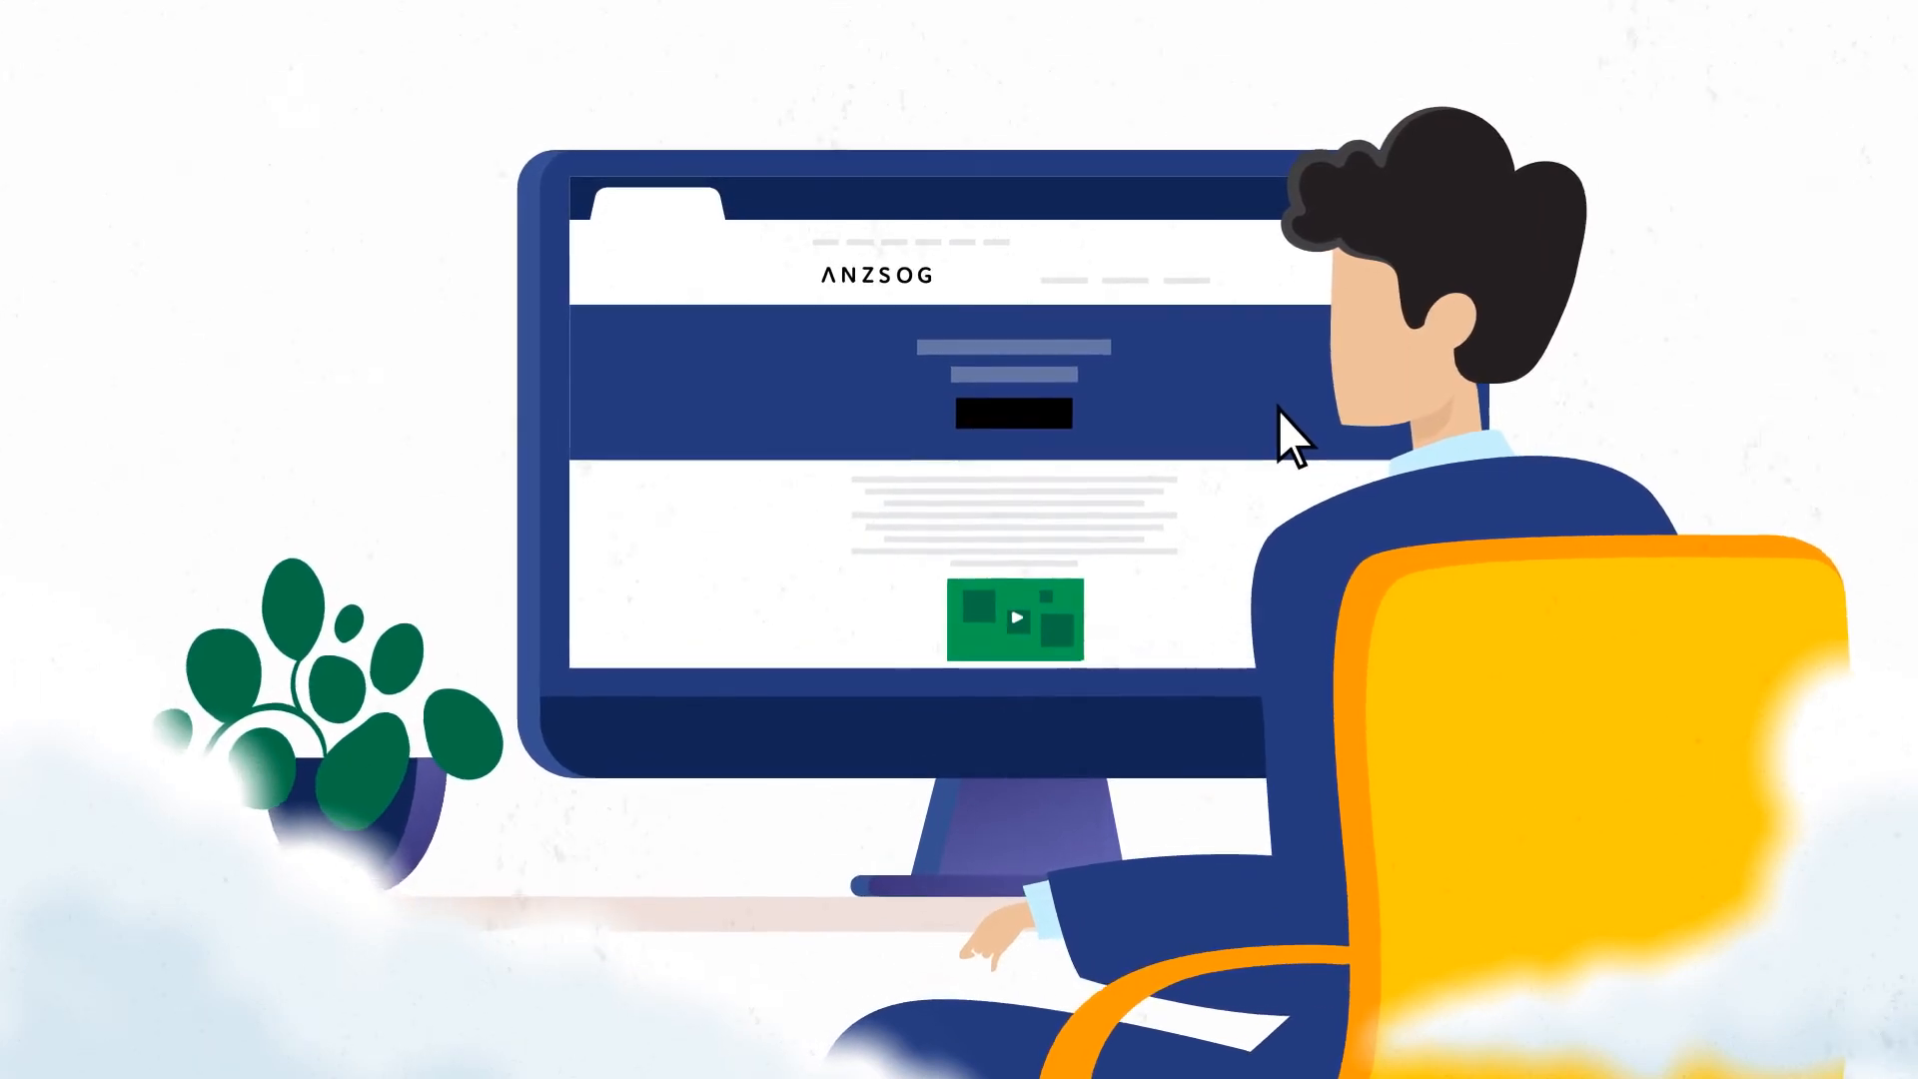